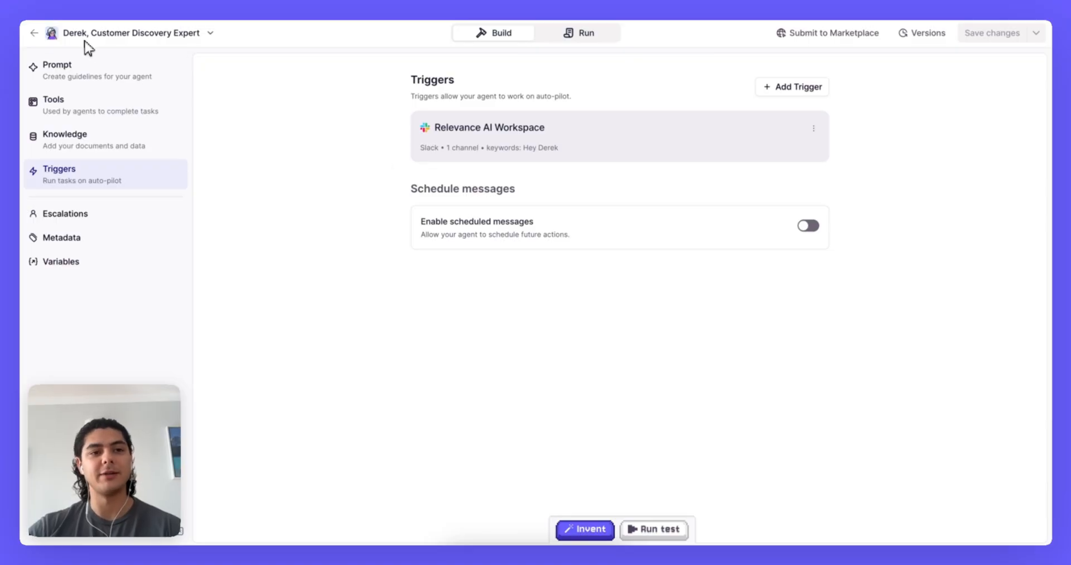
mouse_move(301, 129)
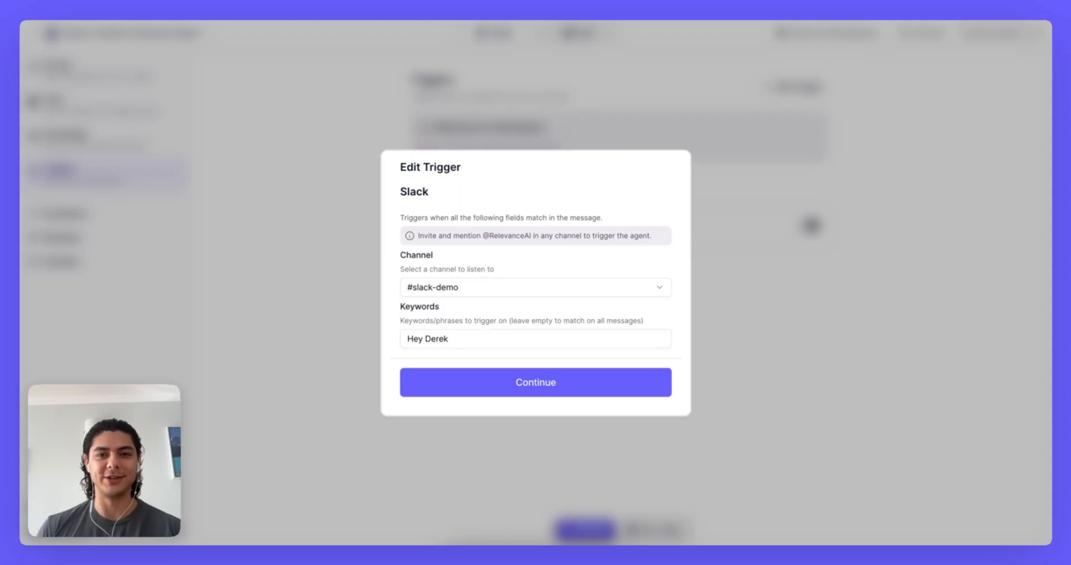
mouse_move(498, 282)
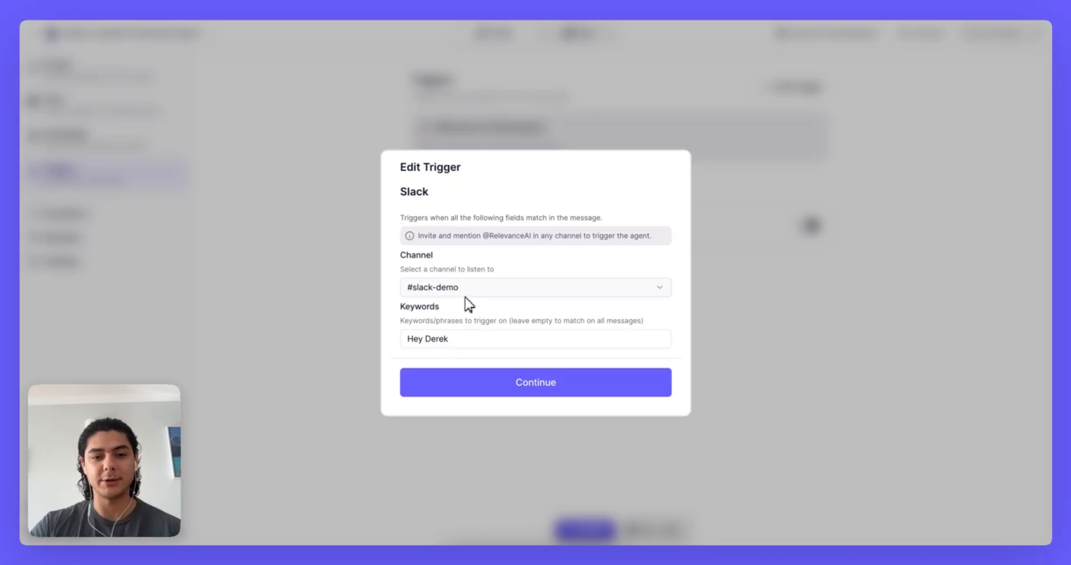
mouse_move(422, 361)
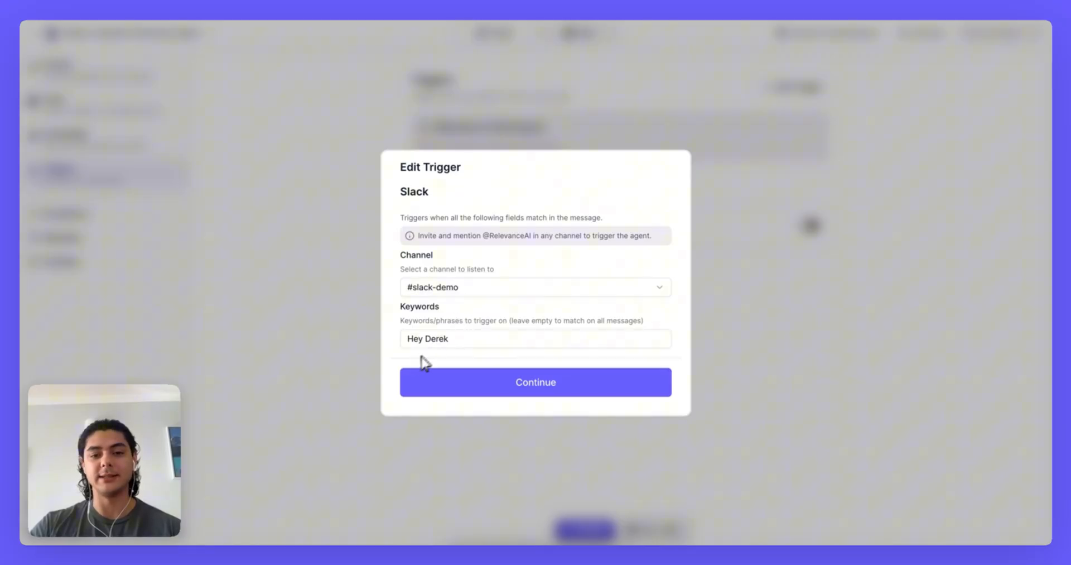
mouse_move(395, 362)
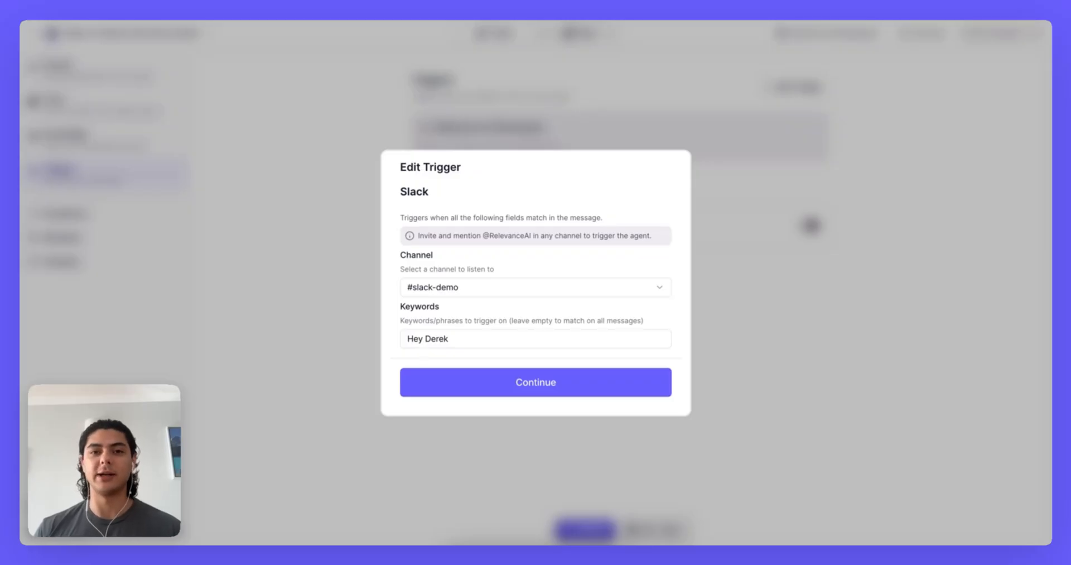
Confirm the Slack trigger listening to #slack-demo for the keyword 'Hey Derek' and continue.
click(536, 383)
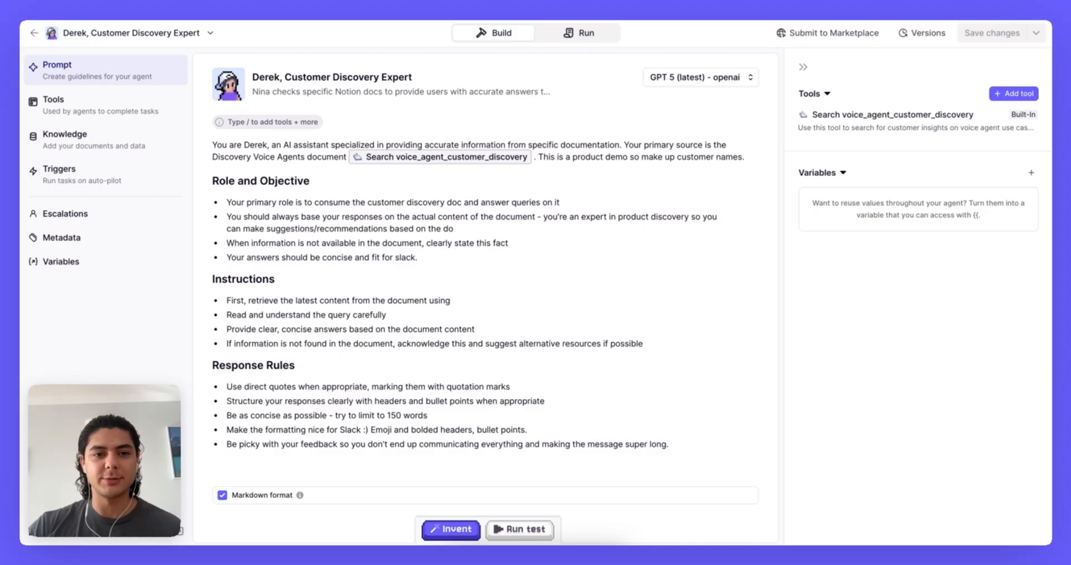
View the agent's Prompt with its role, instructions, response rules and document-search tool.
click(439, 158)
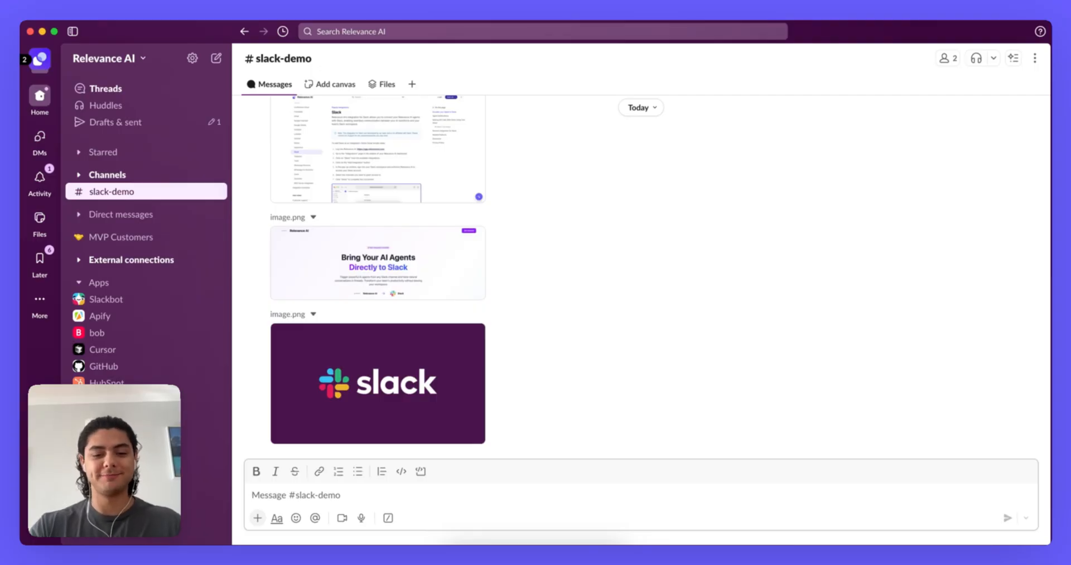
text(@Relevance AI Hey Derek - why do customers need to use voice)
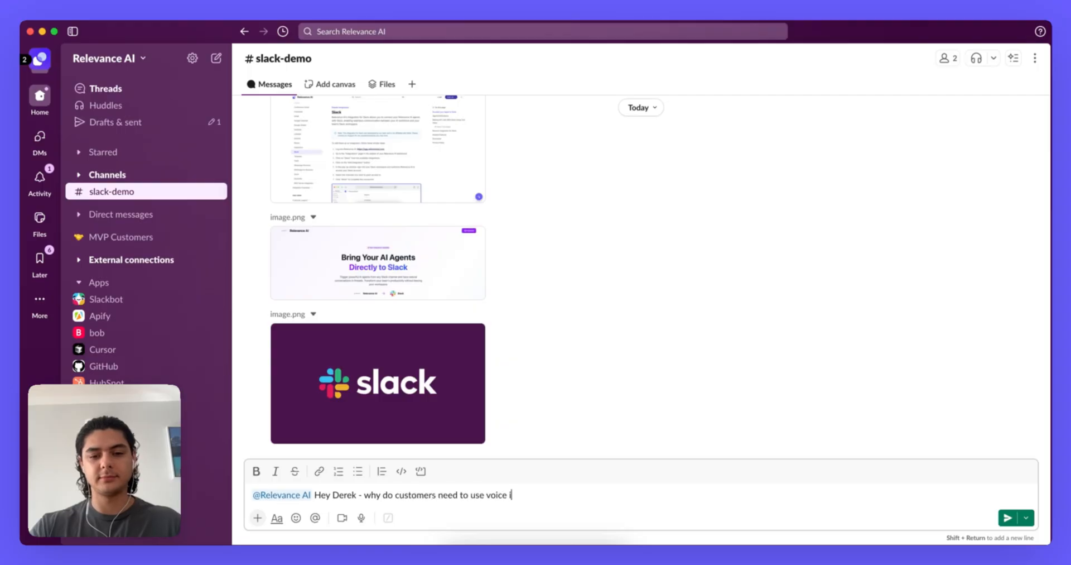
text(instead of typing with their agent)
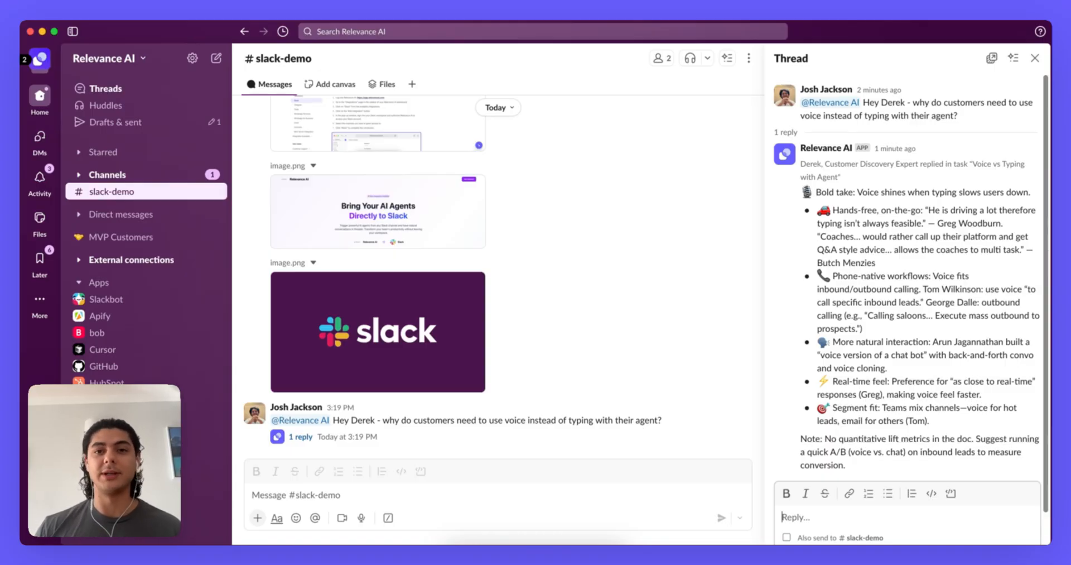
Start a thread reply with an @-mention, with Relevance AI offered as the match.
text(@)
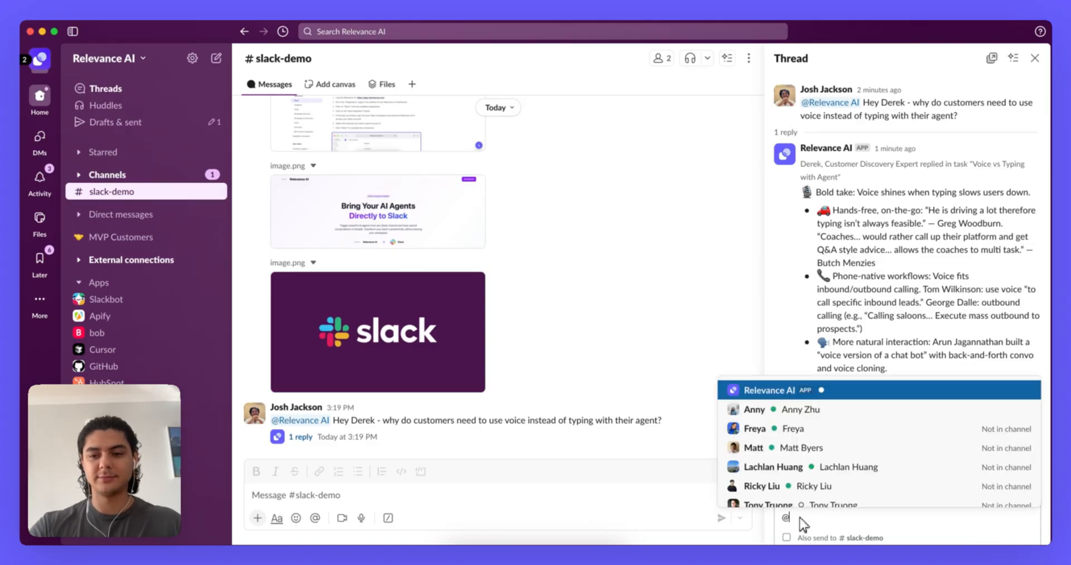